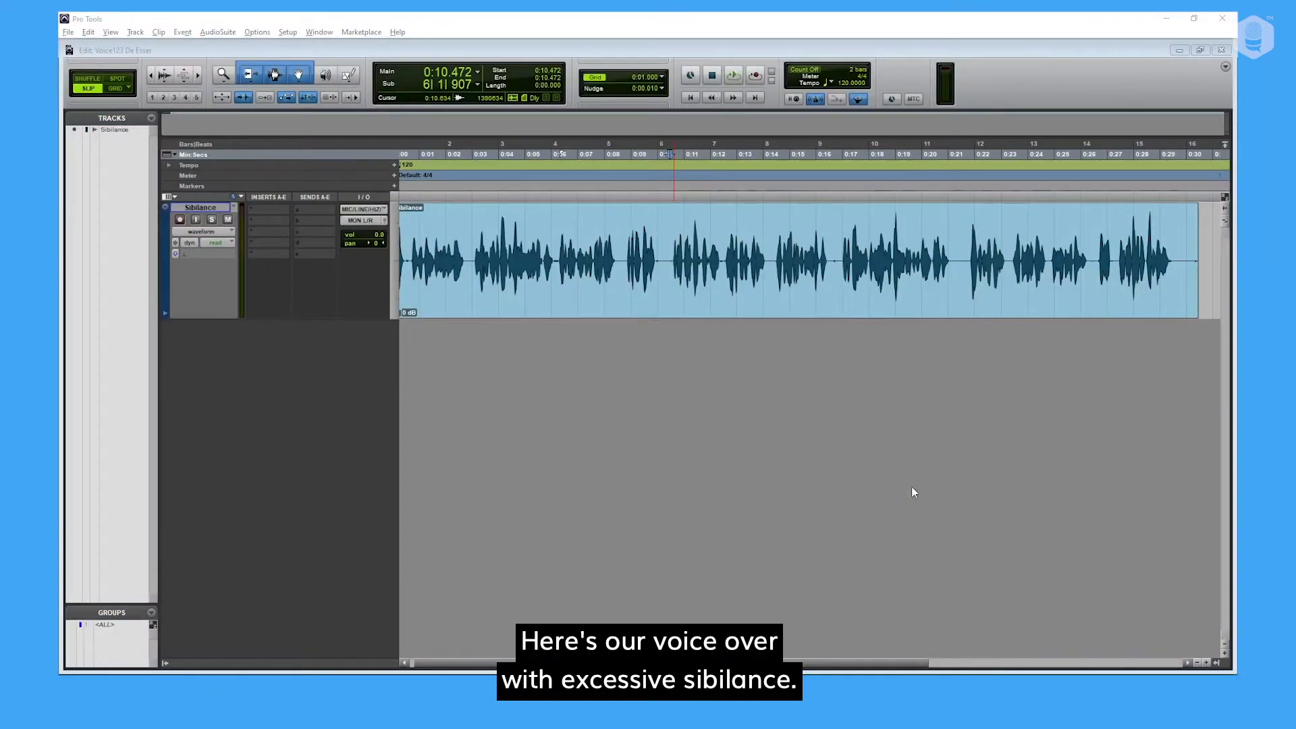
# Step: Separate the sibilant 's' syllable into its own clip and lower its clip gain to -4.2 dB
pyautogui.click(732, 74)
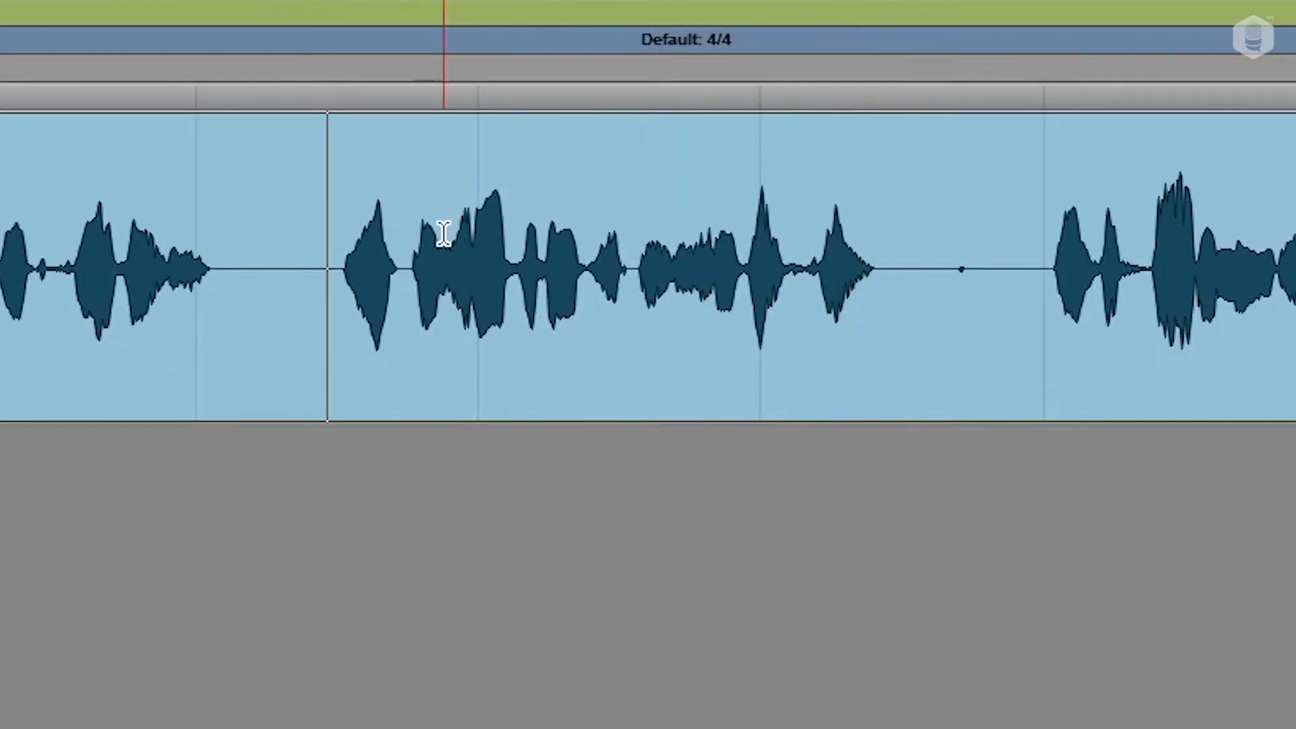
pyautogui.moveTo(447, 265); pyautogui.dragTo(472, 265)
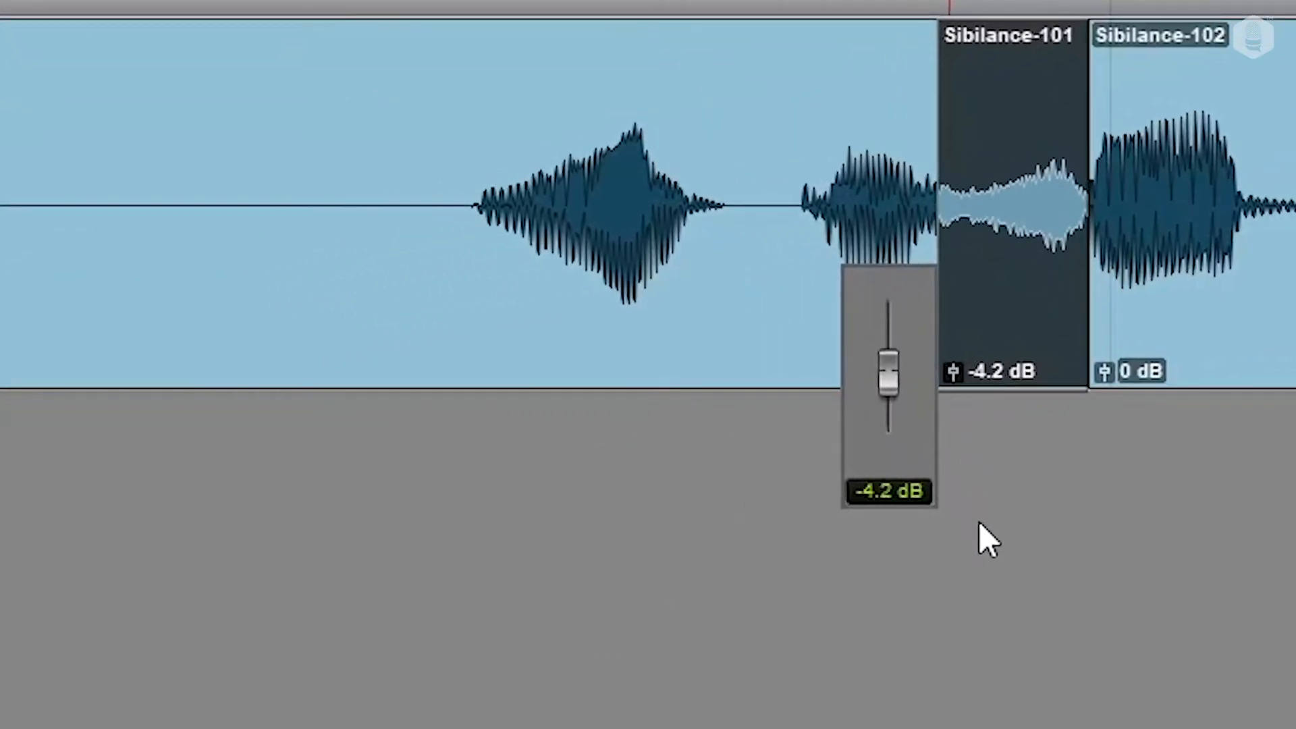
pyautogui.moveTo(886, 367); pyautogui.dragTo(886, 385)
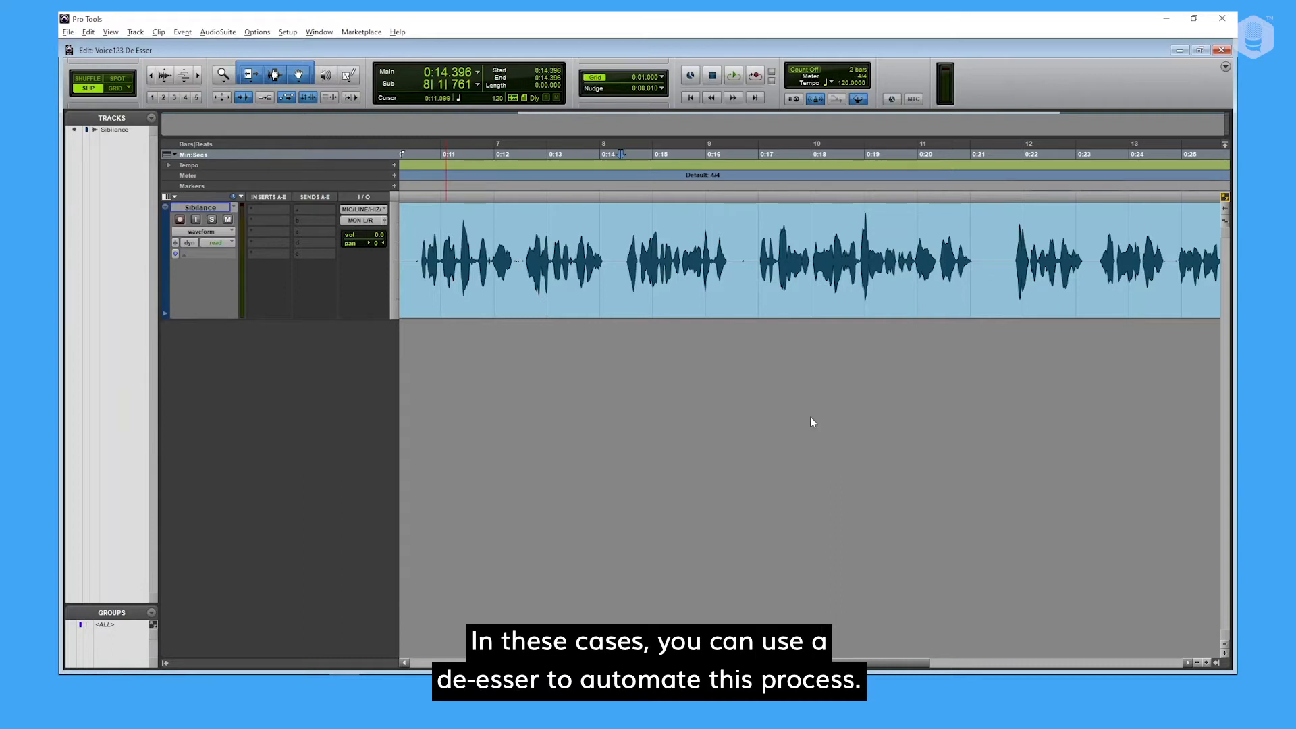
pyautogui.moveTo(731, 391)
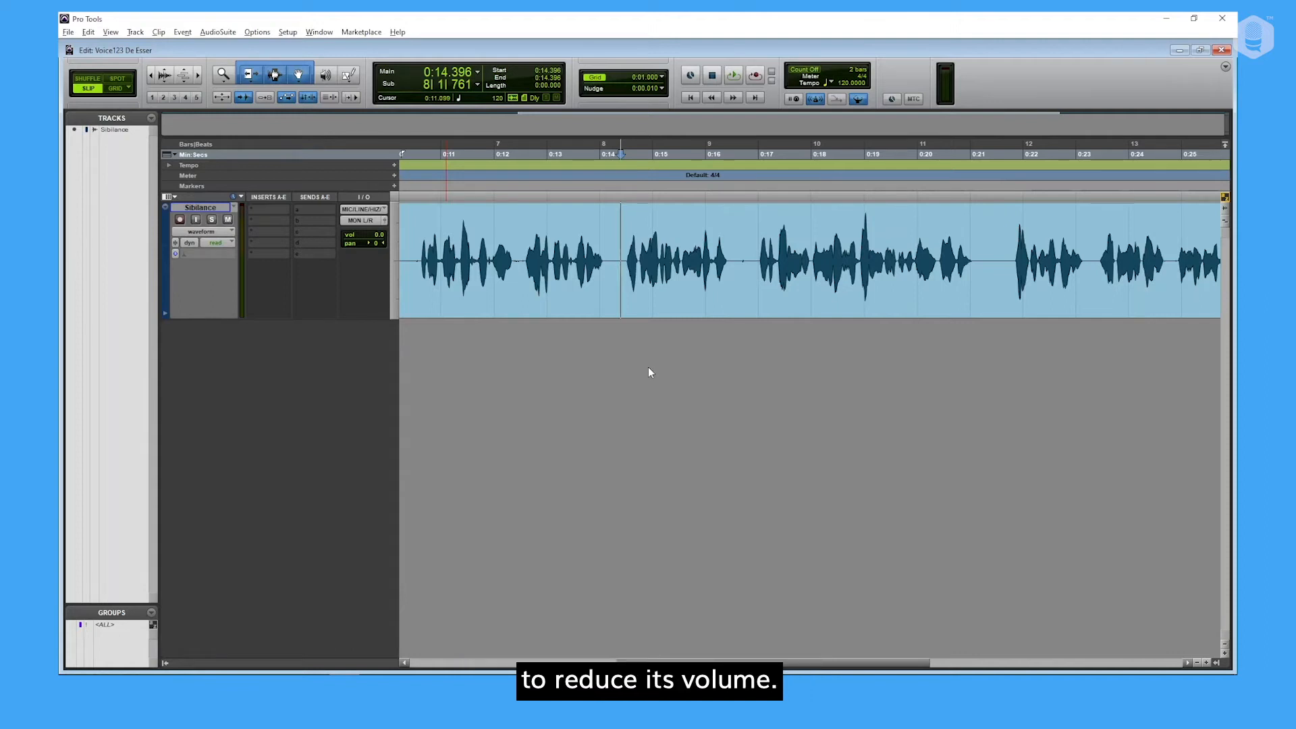
pyautogui.click(732, 74)
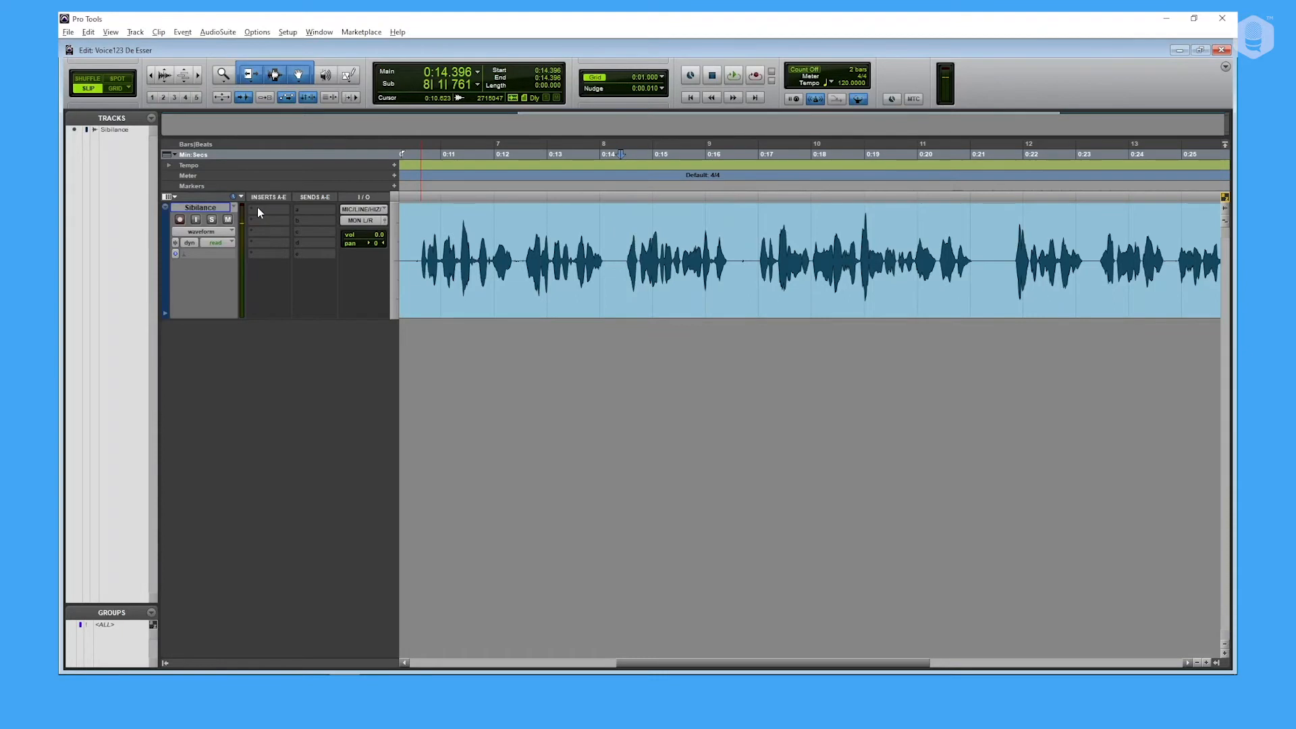
# Step: Insert the Dyn3 De-Esser (mono) from Dynamics on the Sibilance track's Insert A
pyautogui.click(266, 208)
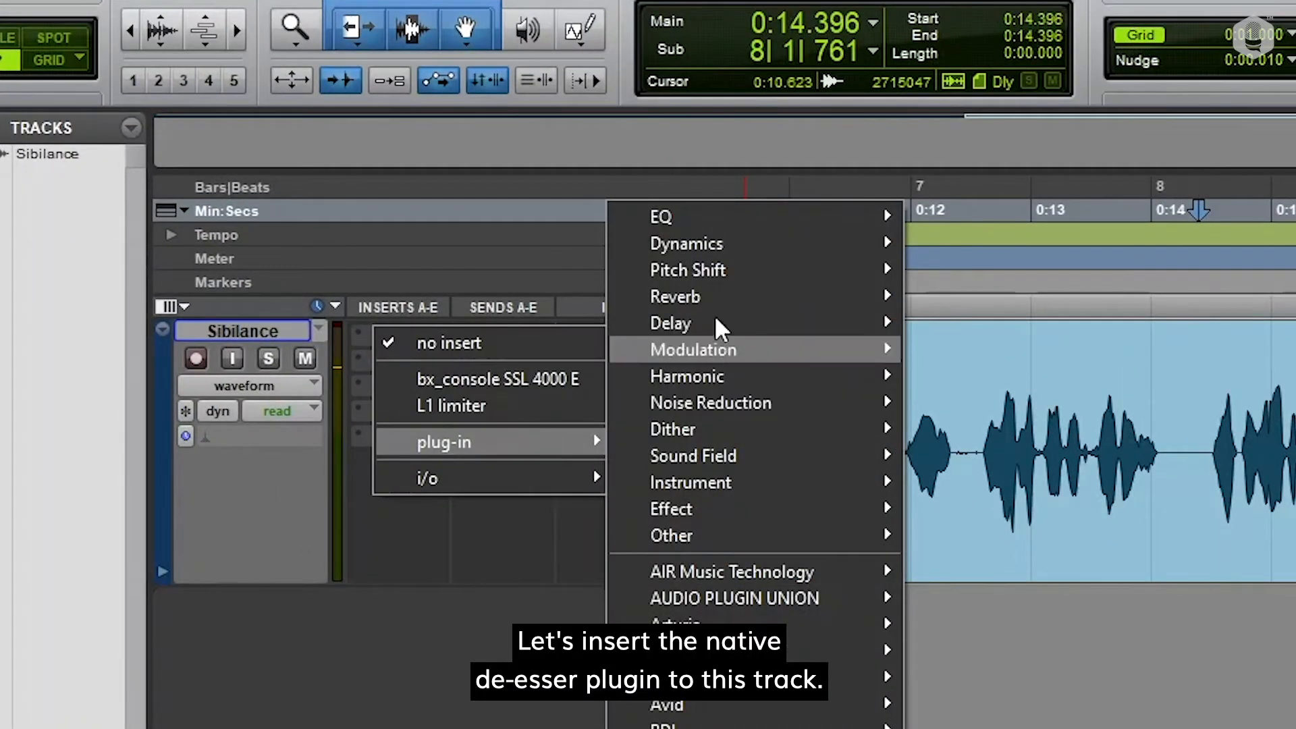
pyautogui.moveTo(686, 243)
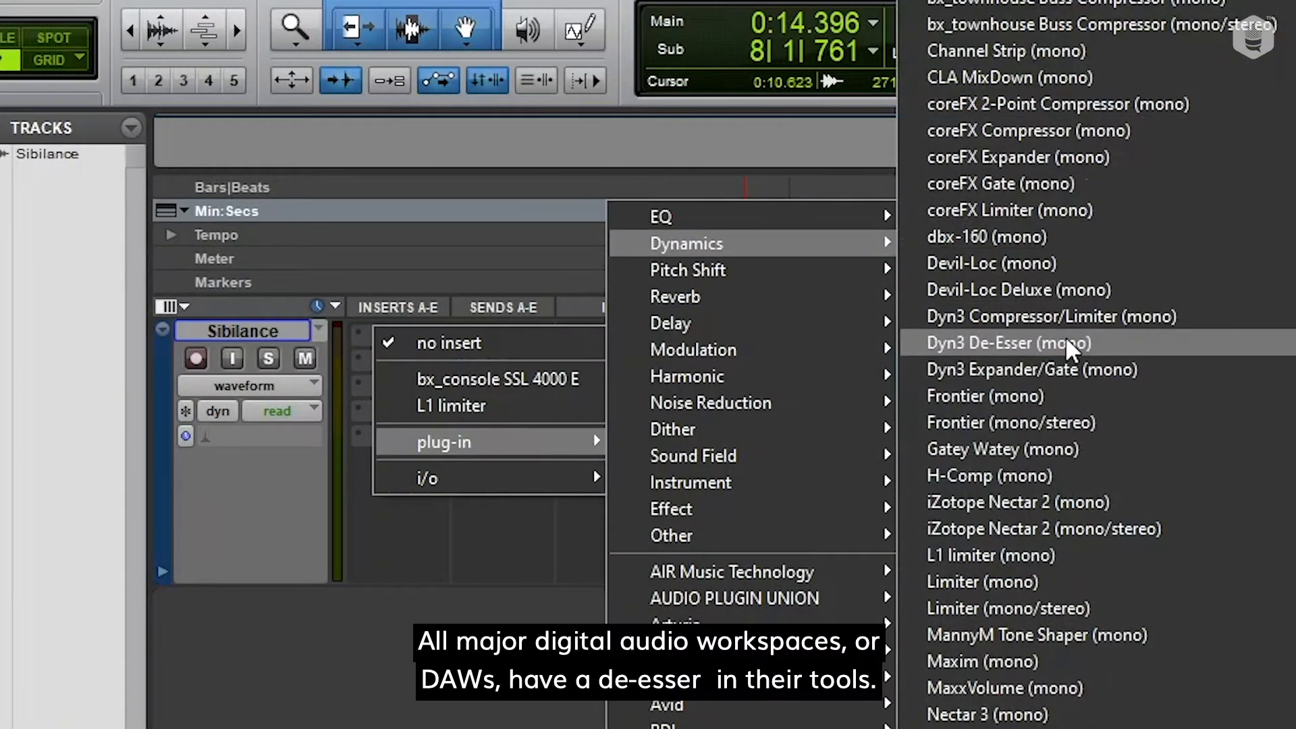
pyautogui.click(1003, 342)
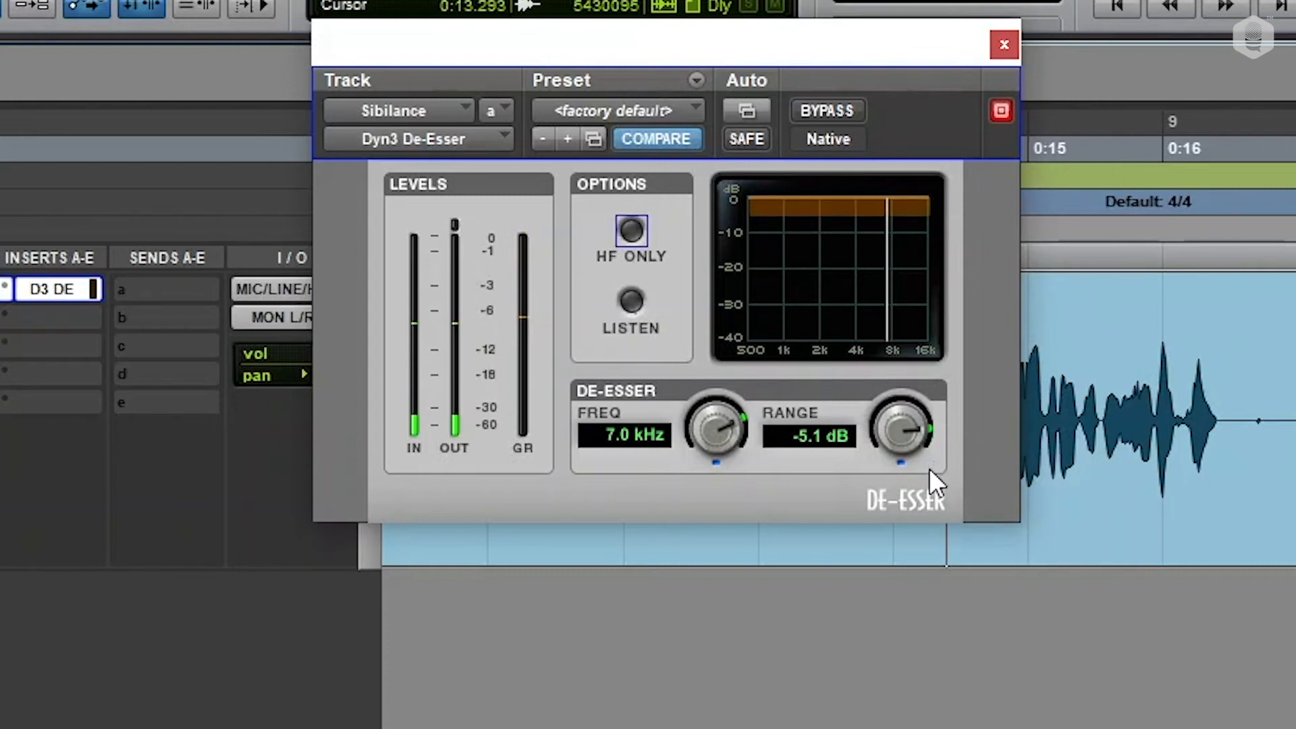
# Step: Deepen the de-esser Range to -5.6 dB and enable HF Only detection
pyautogui.moveTo(903, 429); pyautogui.dragTo(903, 437)
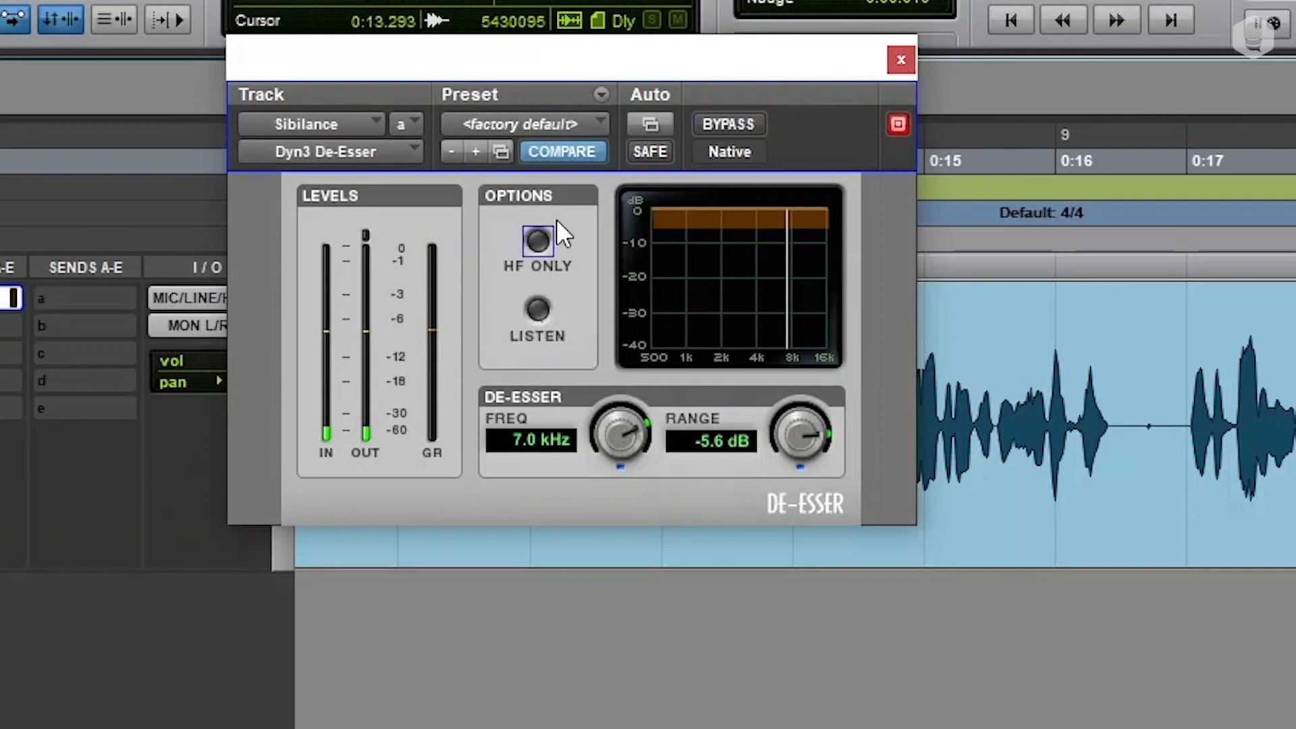
pyautogui.moveTo(541, 231)
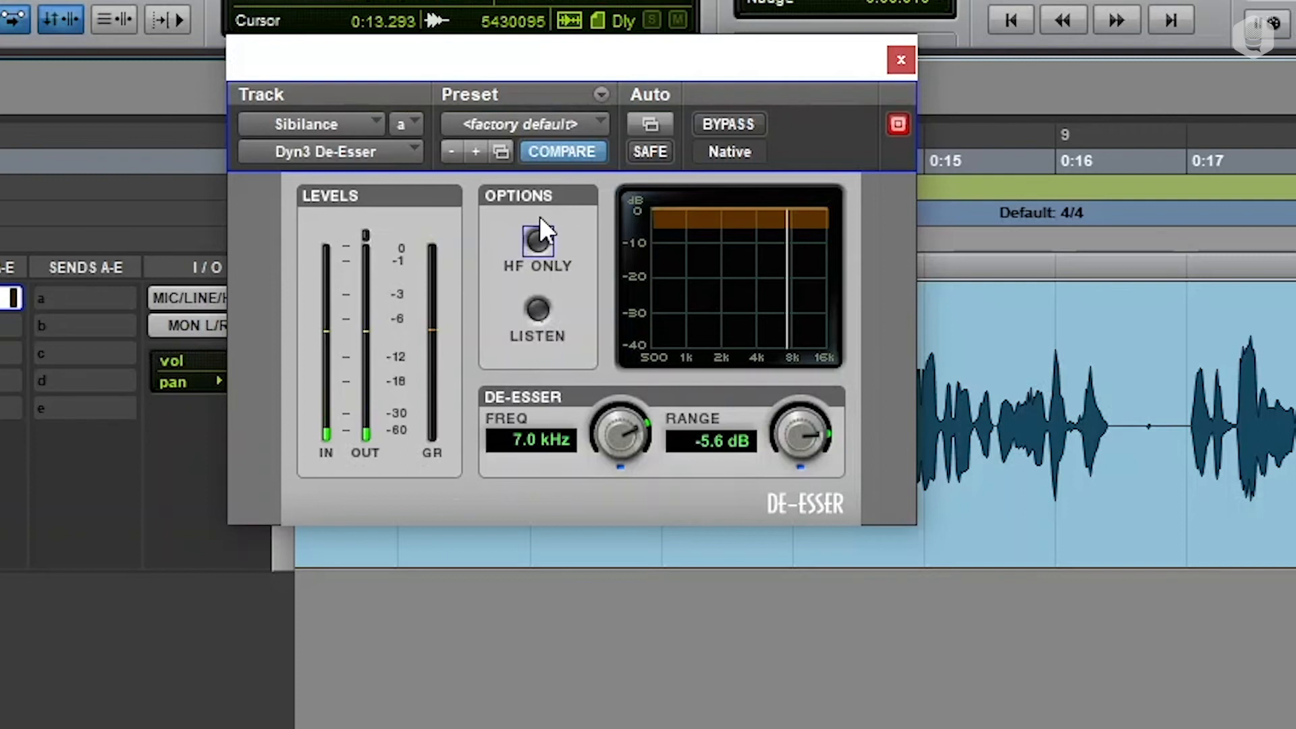
pyautogui.click(537, 242)
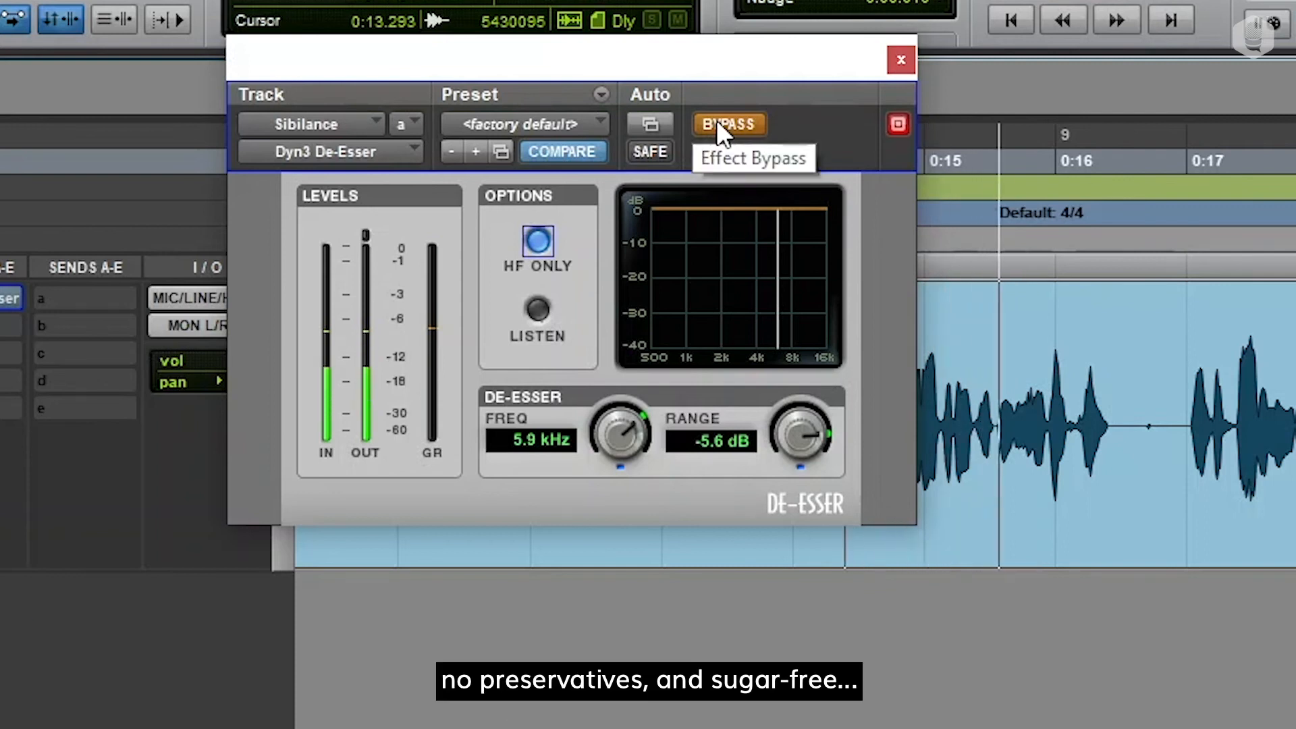
# Step: Toggle Bypass to compare, leaving the de-esser active at 5.9 kHz
pyautogui.click(728, 124)
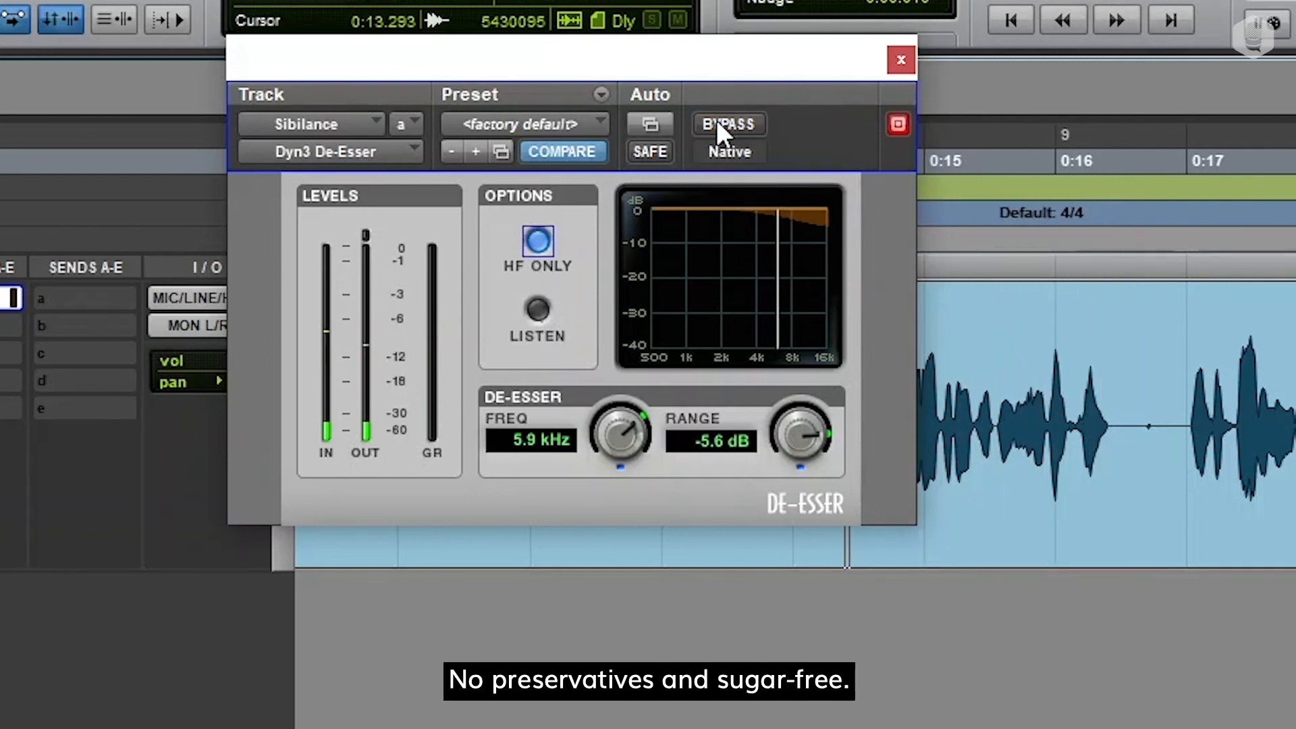
pyautogui.moveTo(728, 133)
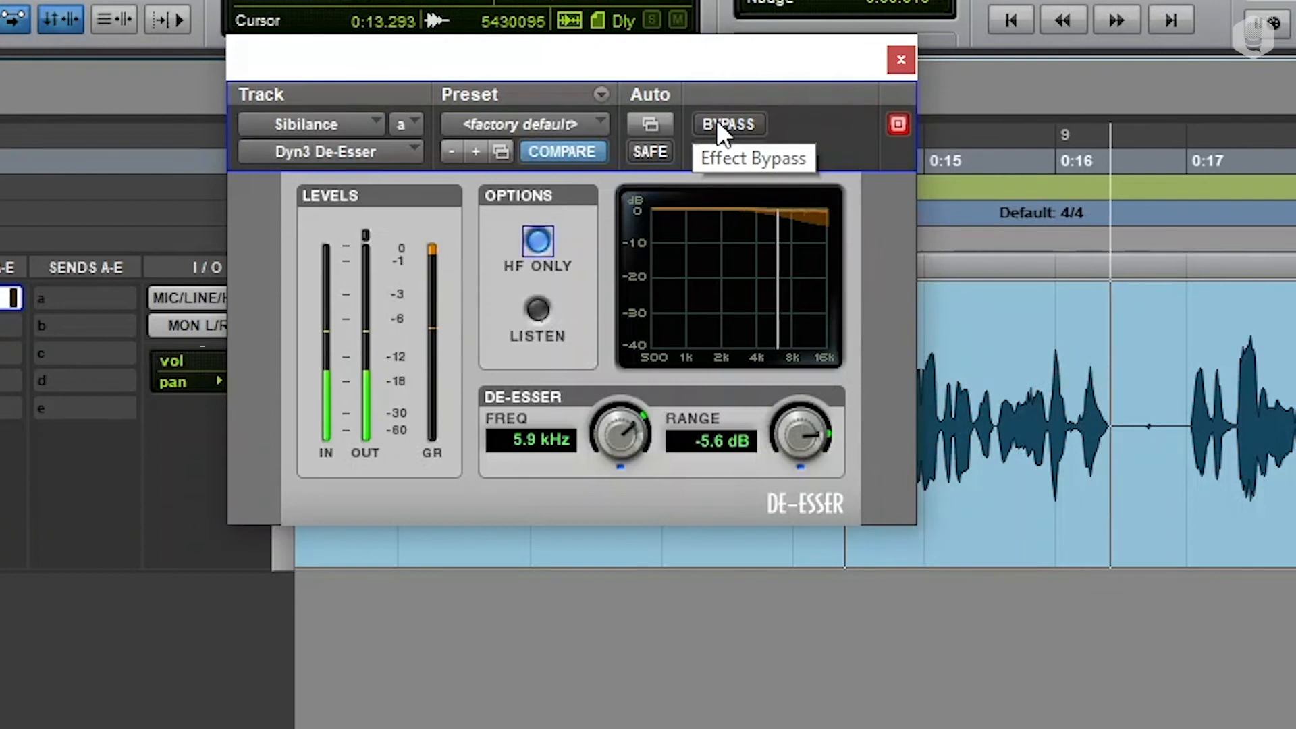